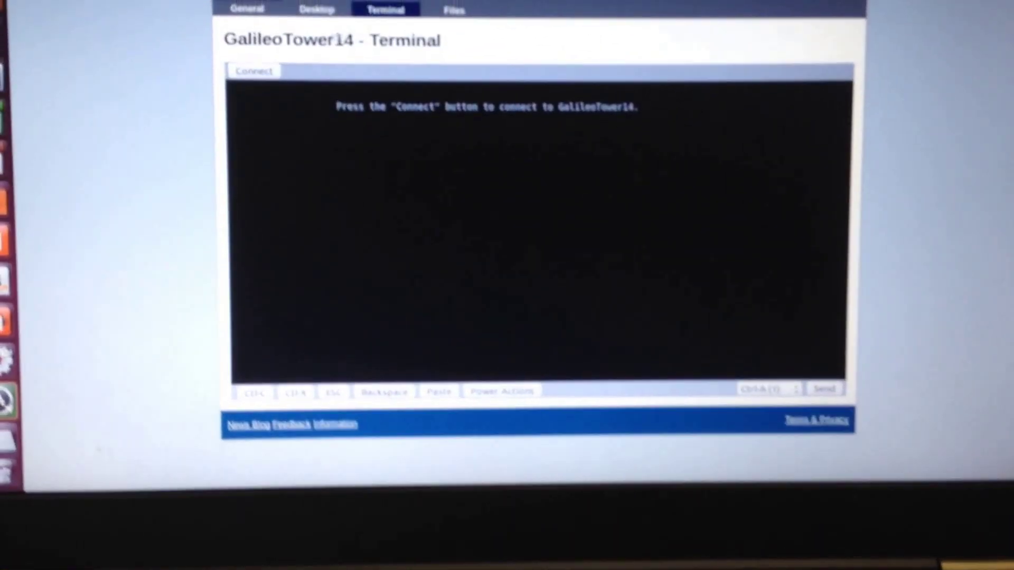
- Start the secure tunnel connection to the GalileoTower14 device from Weaved's web terminal
left_click(256, 71)
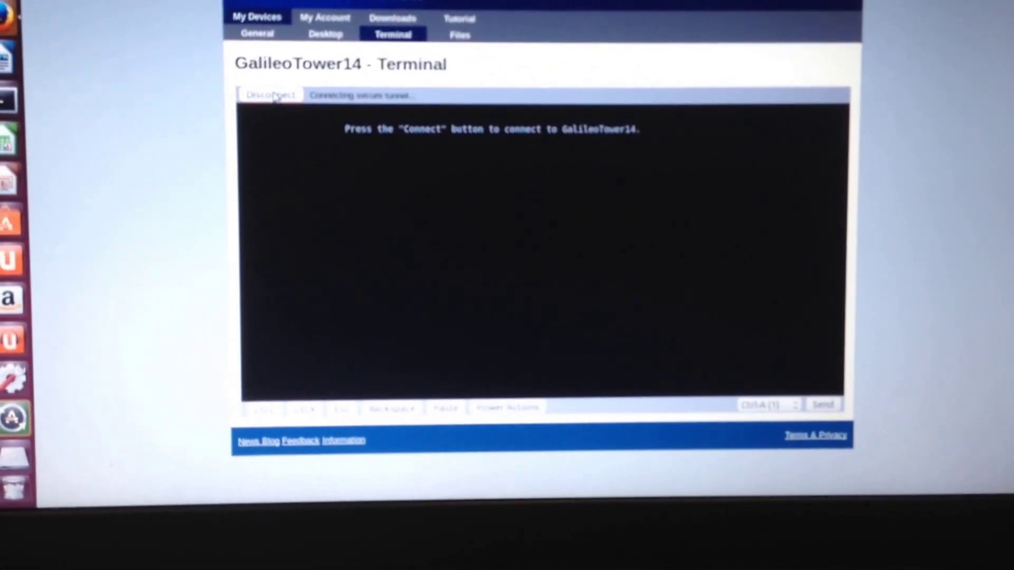